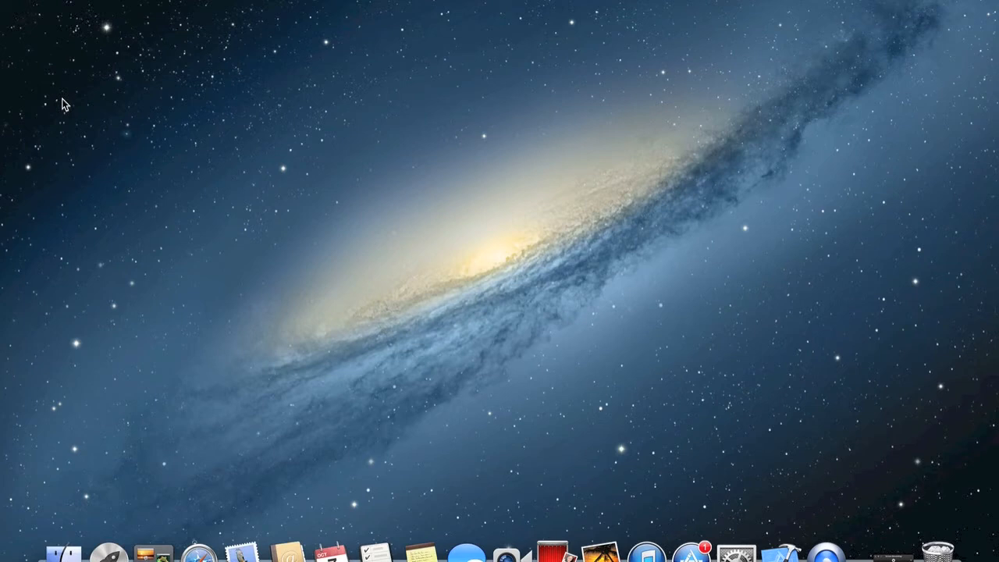
mouse_move(675, 488)
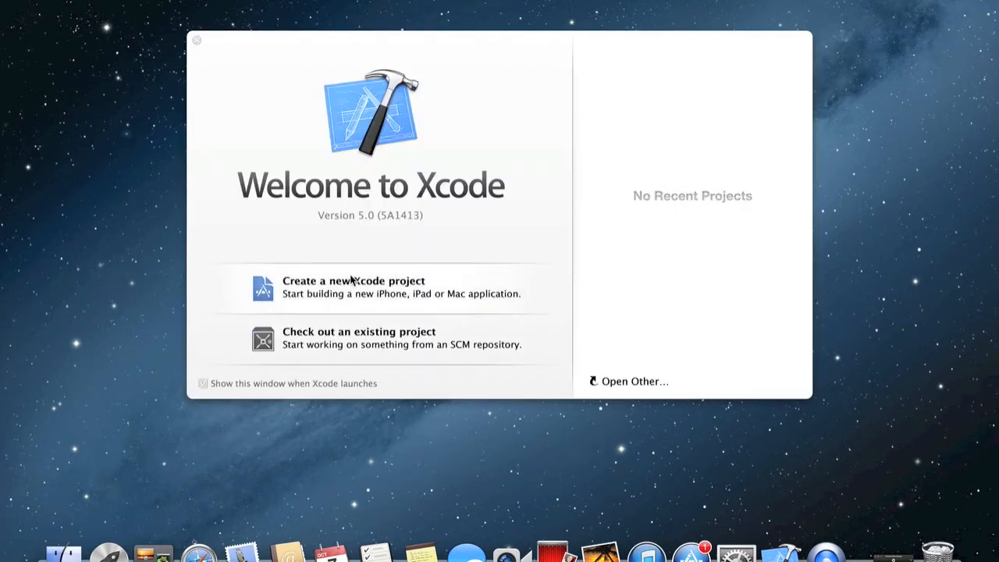
Create a Single View Application named 'Resize' and save it to the Desktop
click(353, 287)
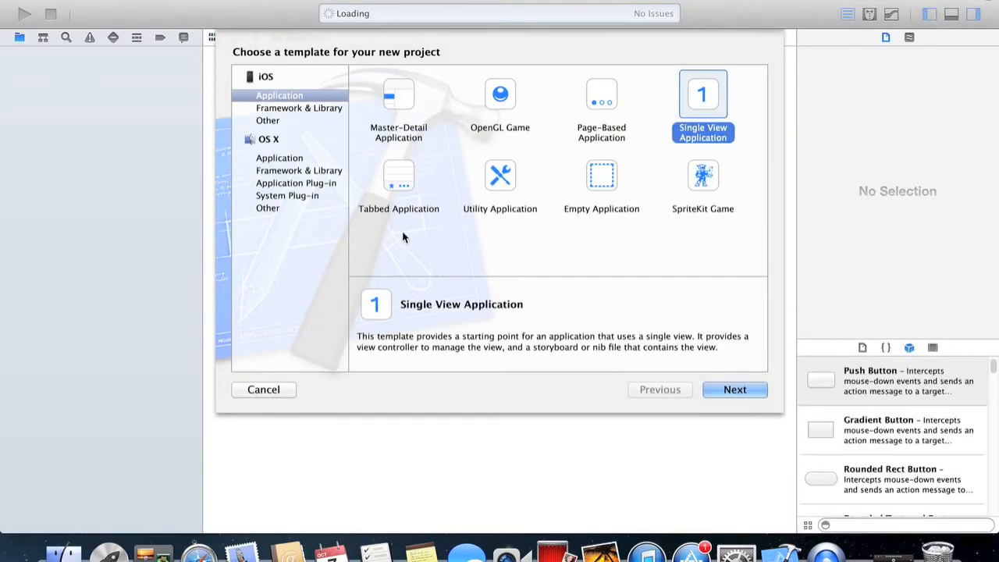
click(734, 389)
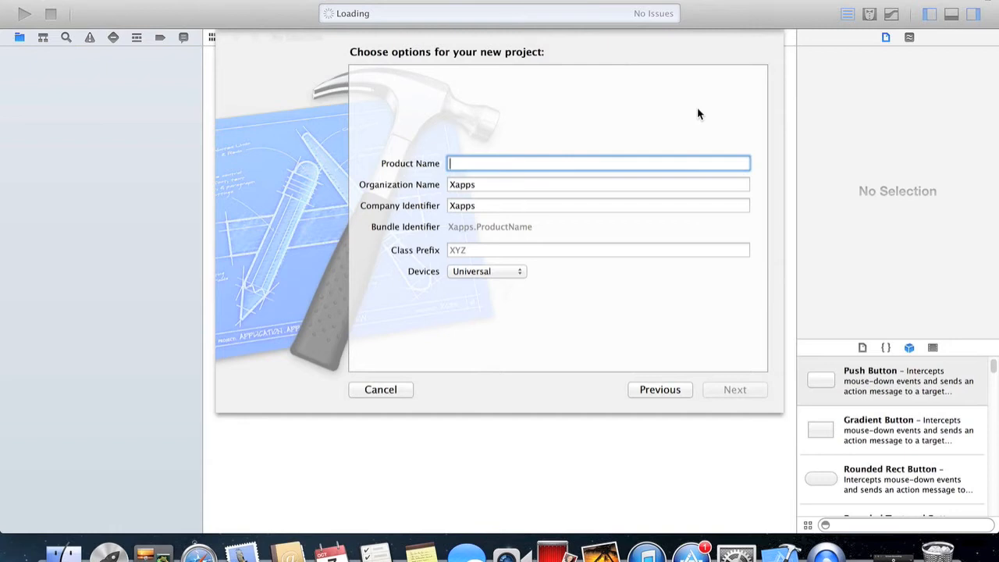
text(Resize)
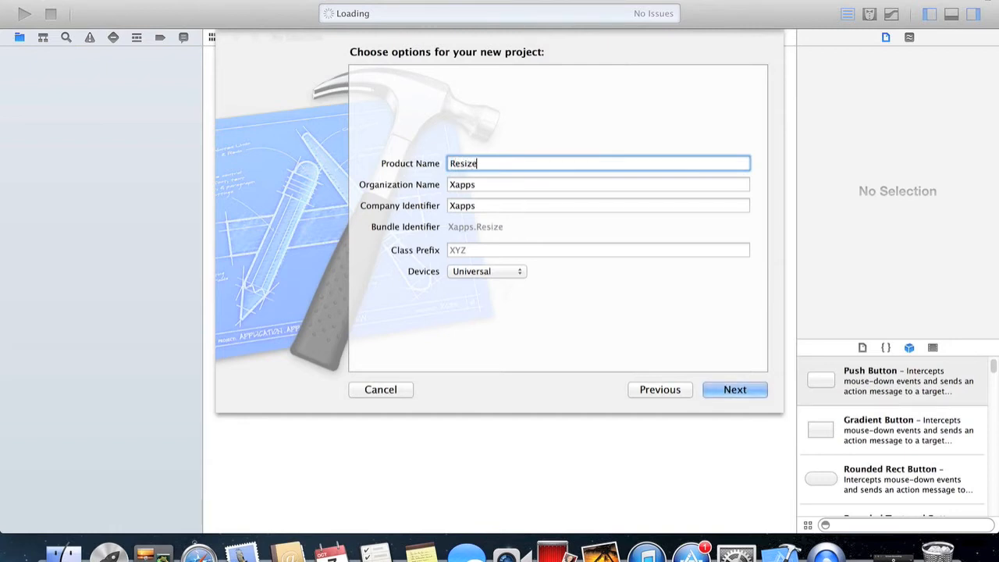
click(733, 390)
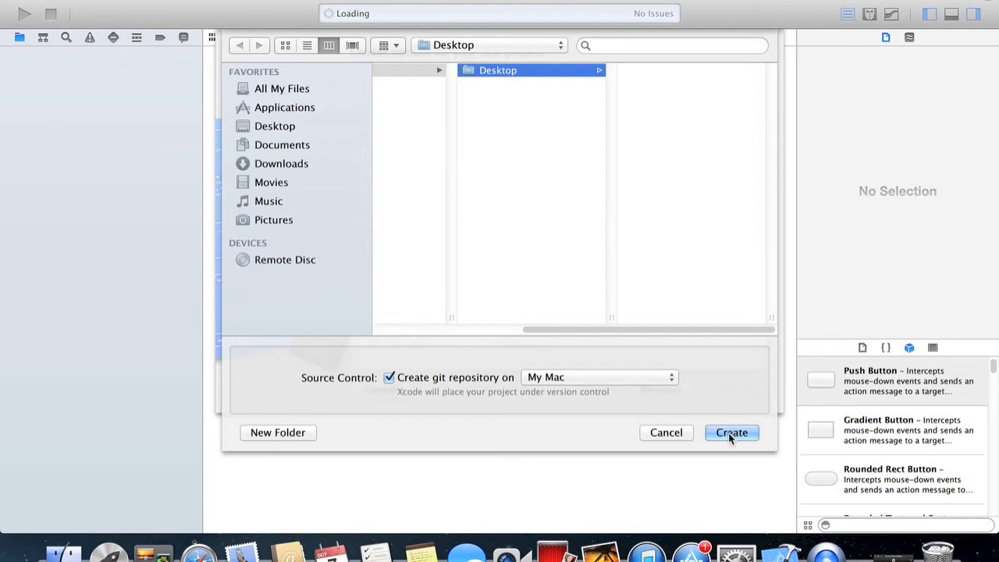
click(731, 433)
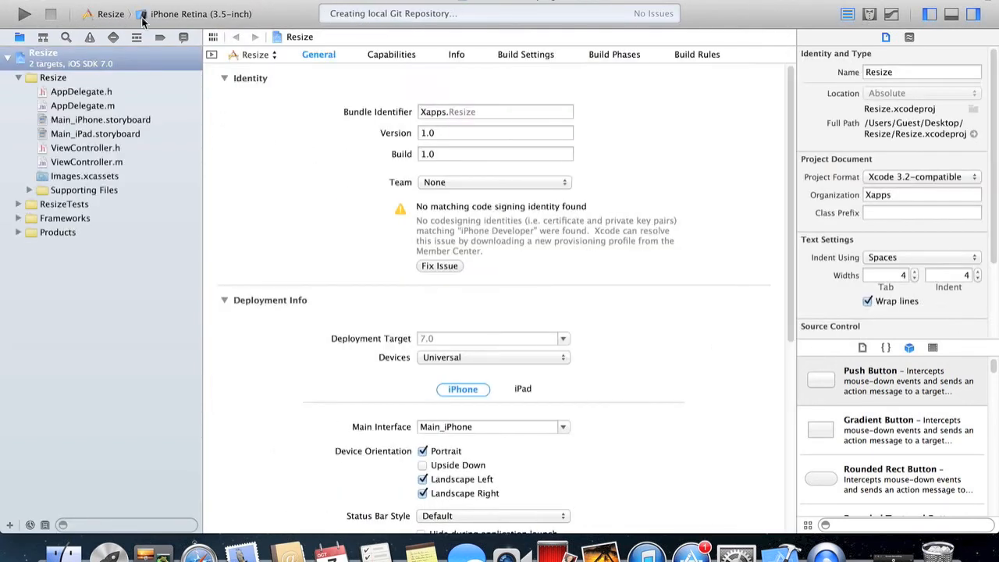
Choose the iPhone Retina (3.5-inch) destination and run the Resize app
click(195, 14)
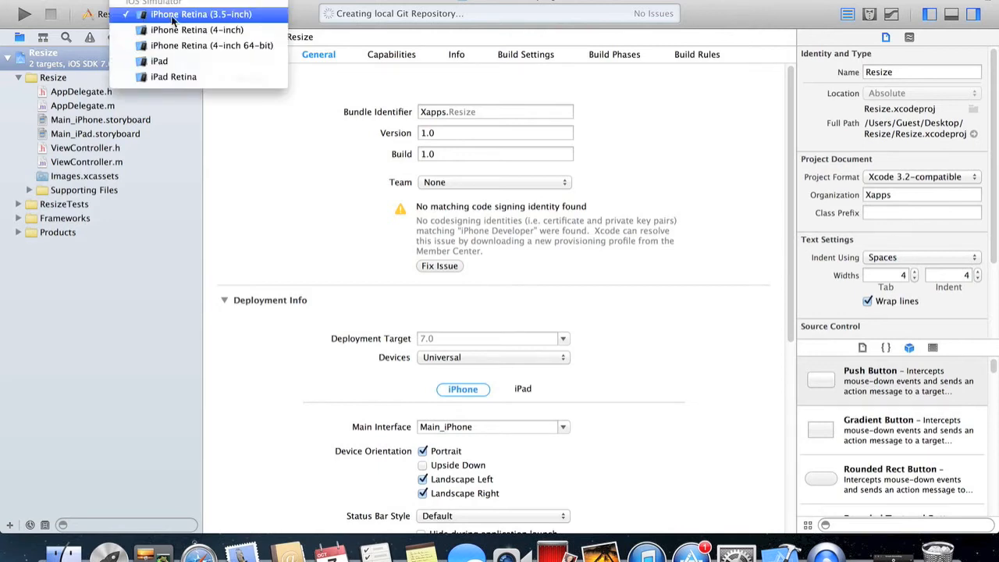
mouse_move(247, 19)
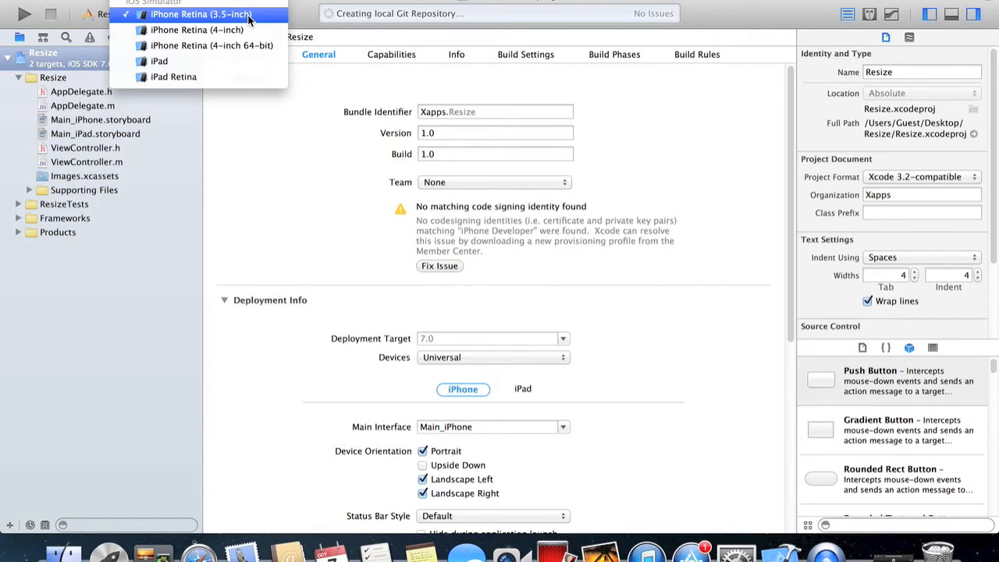
click(199, 14)
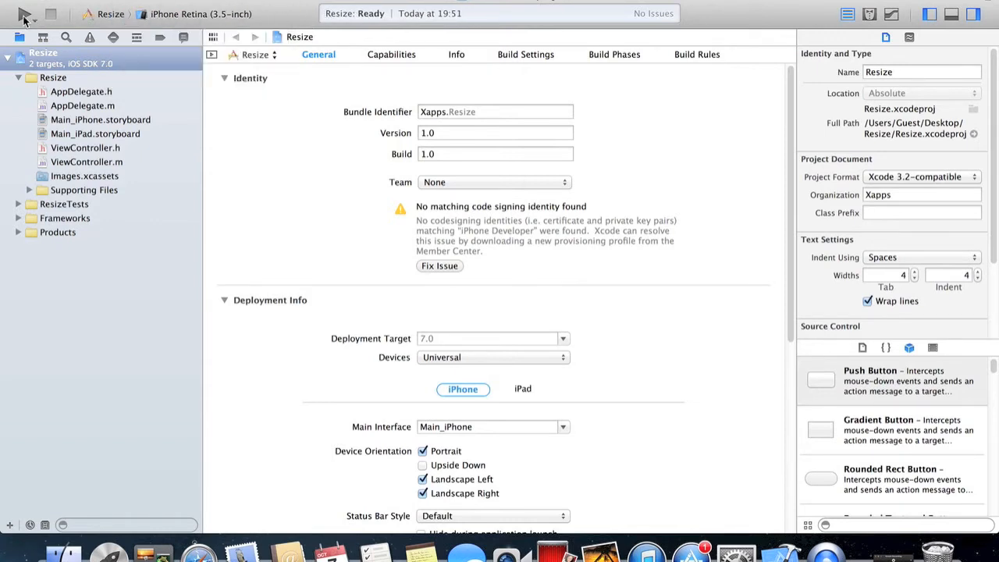
click(25, 14)
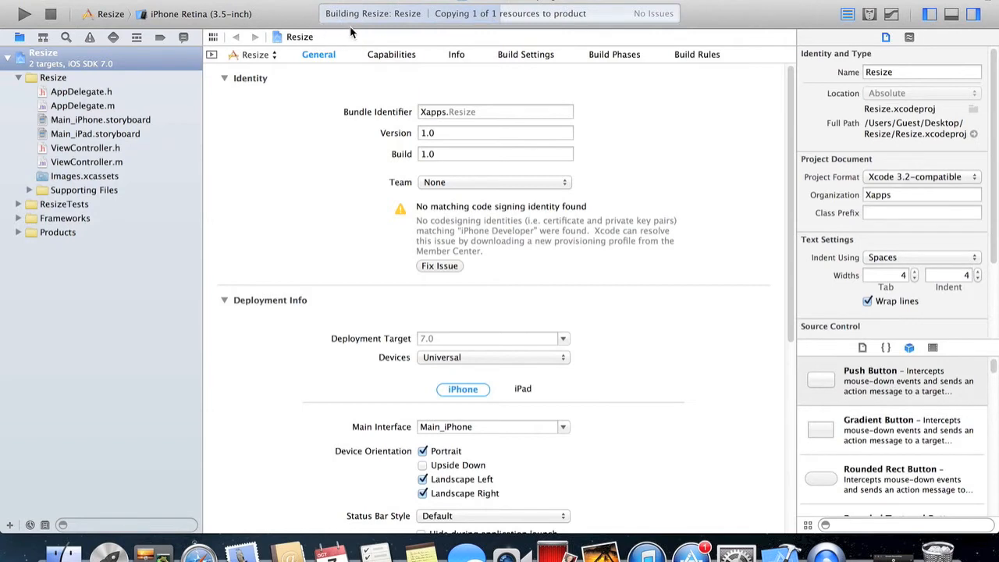
click(25, 13)
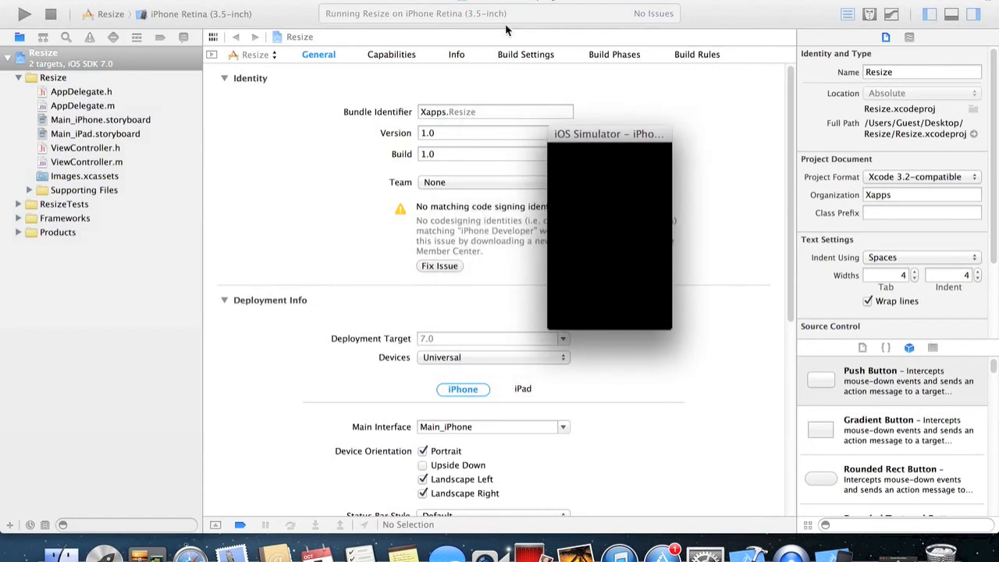
mouse_move(590, 145)
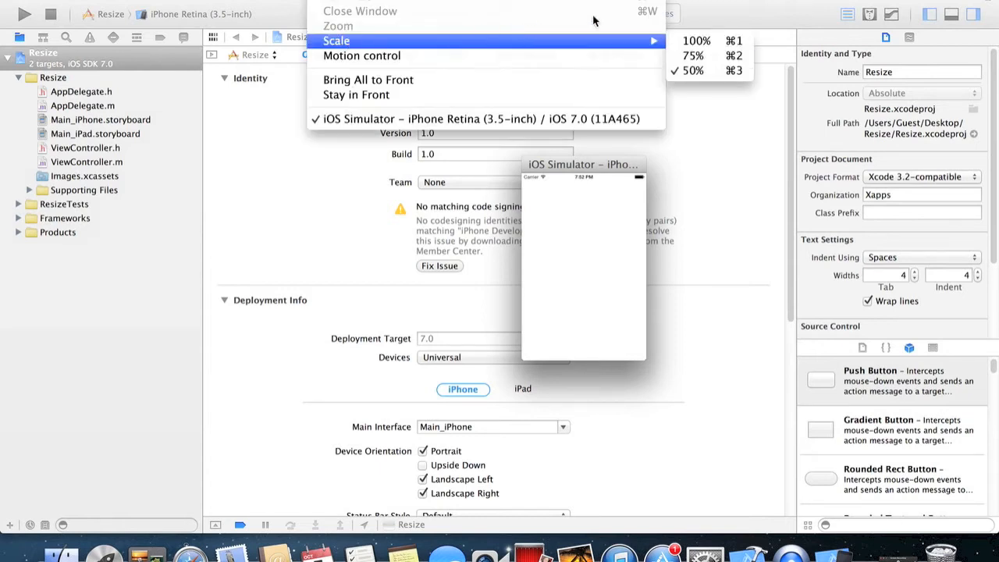
mouse_move(693, 55)
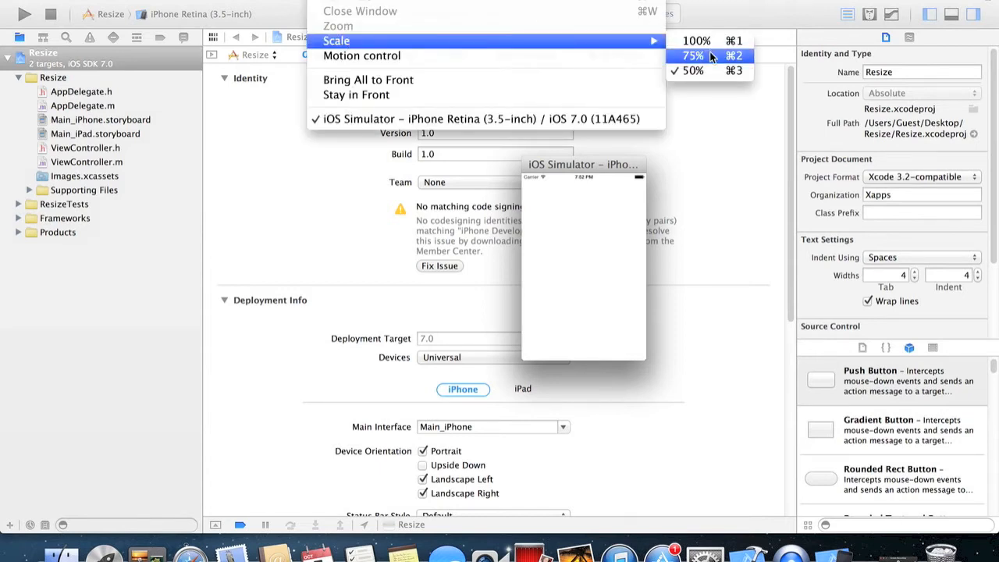
Scale the simulator window to 75% and then to 100%
click(693, 55)
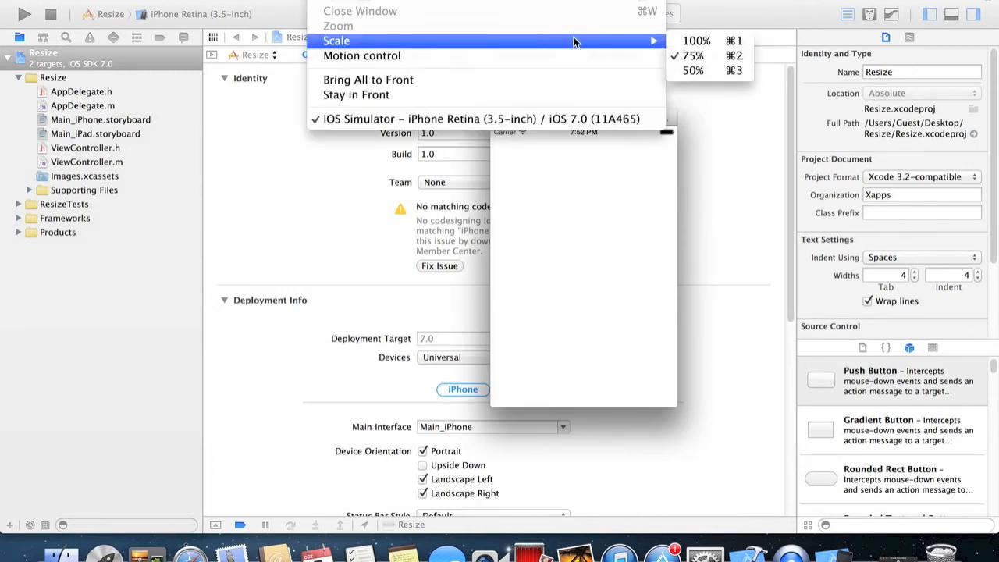
click(695, 40)
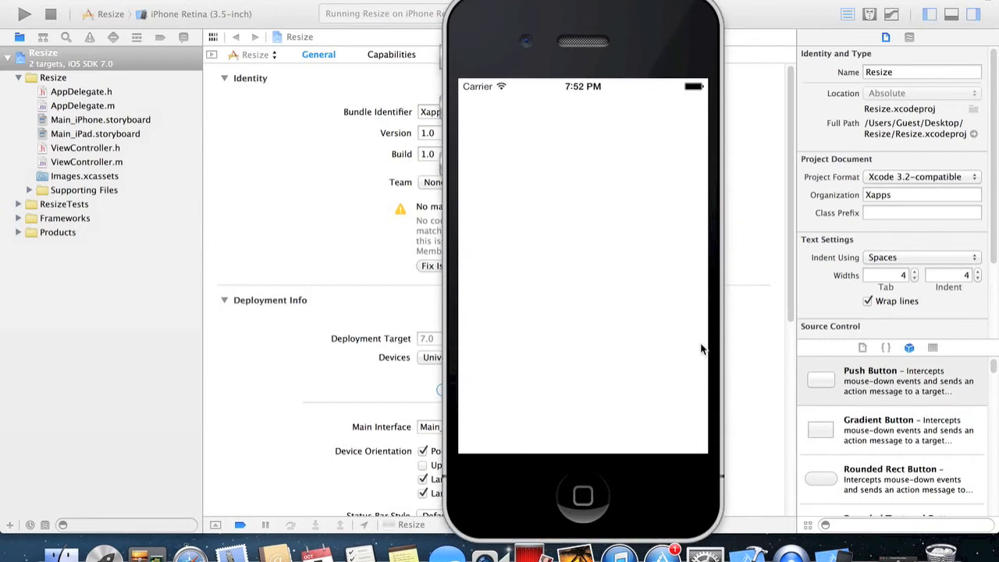
mouse_move(652, 248)
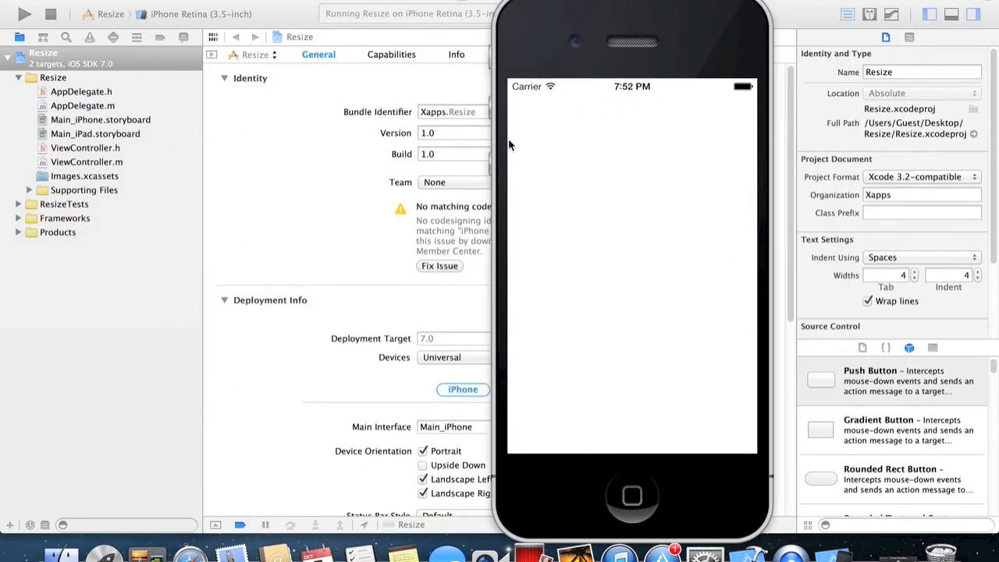
mouse_move(578, 31)
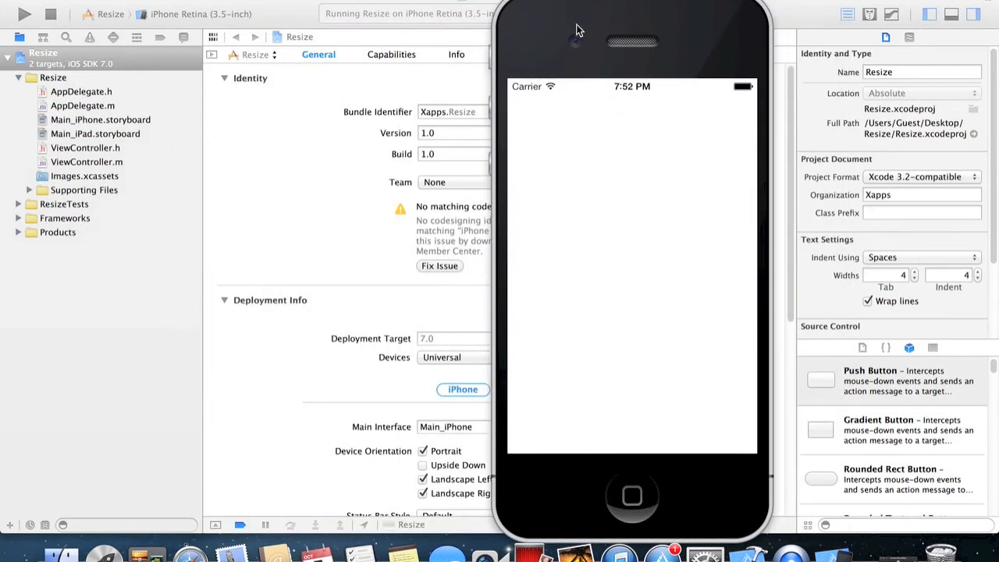
mouse_move(709, 75)
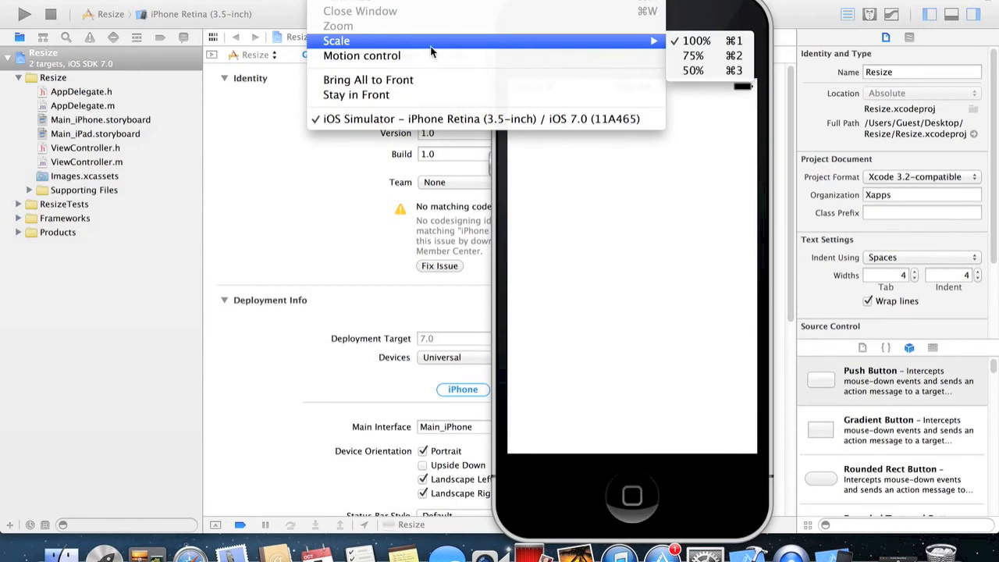
mouse_move(692, 70)
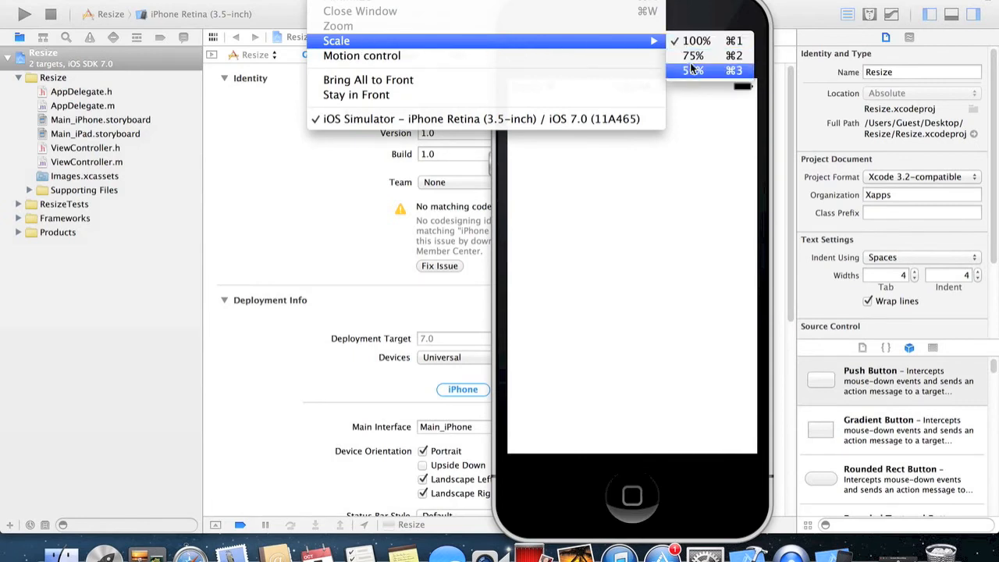
mouse_move(695, 41)
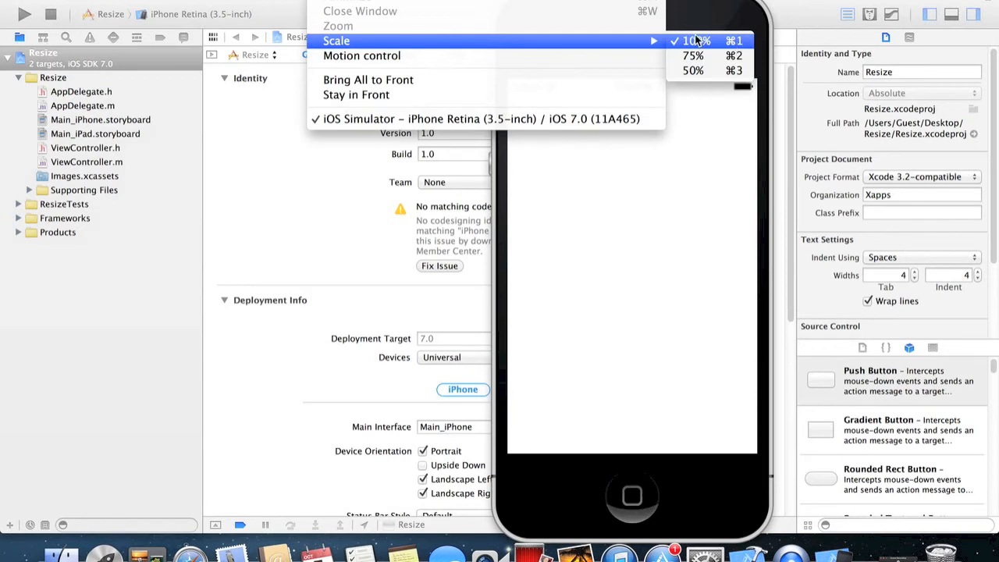
mouse_move(706, 71)
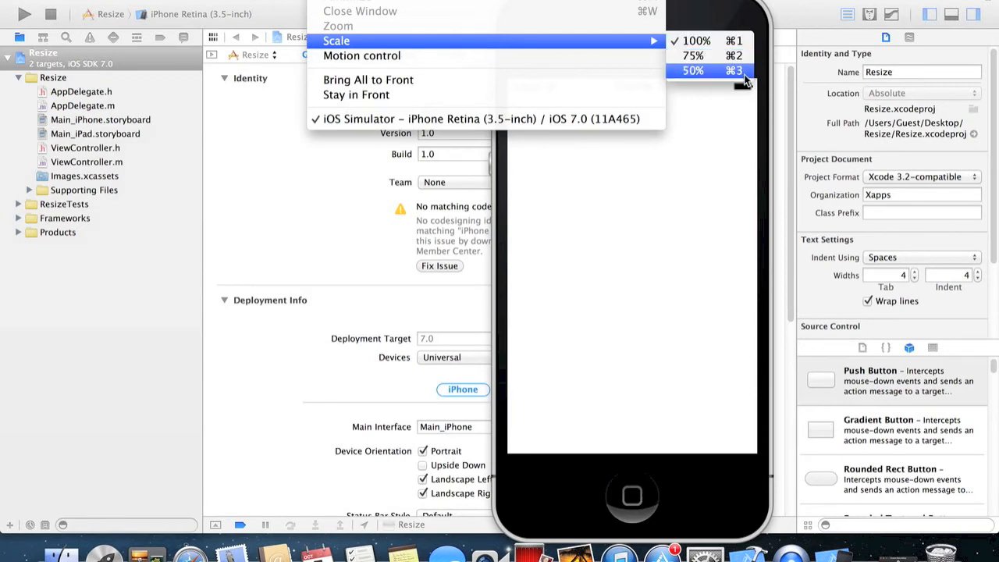
mouse_move(680, 131)
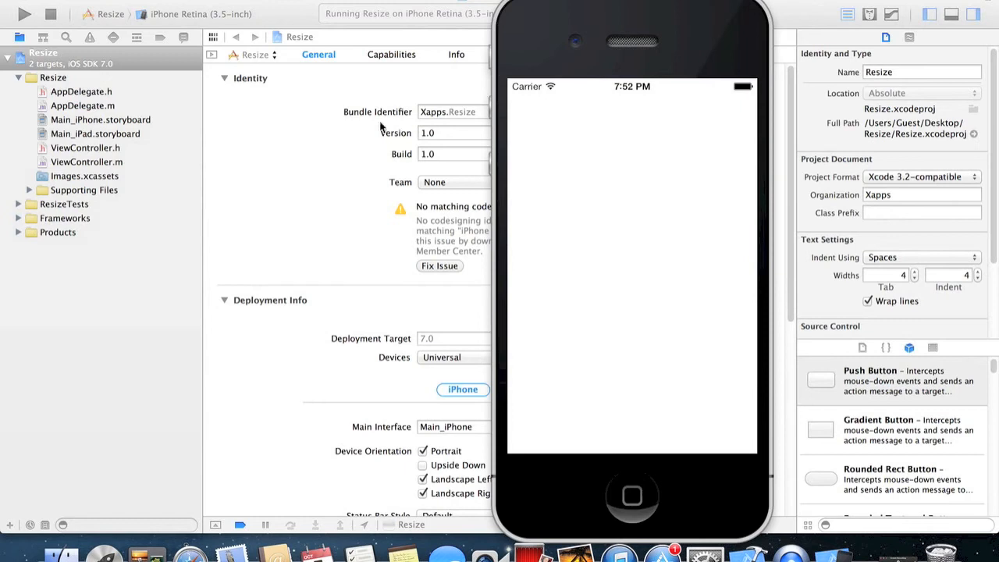
Switch the destination to iPhone Retina (4-inch) and run Resize there
click(199, 14)
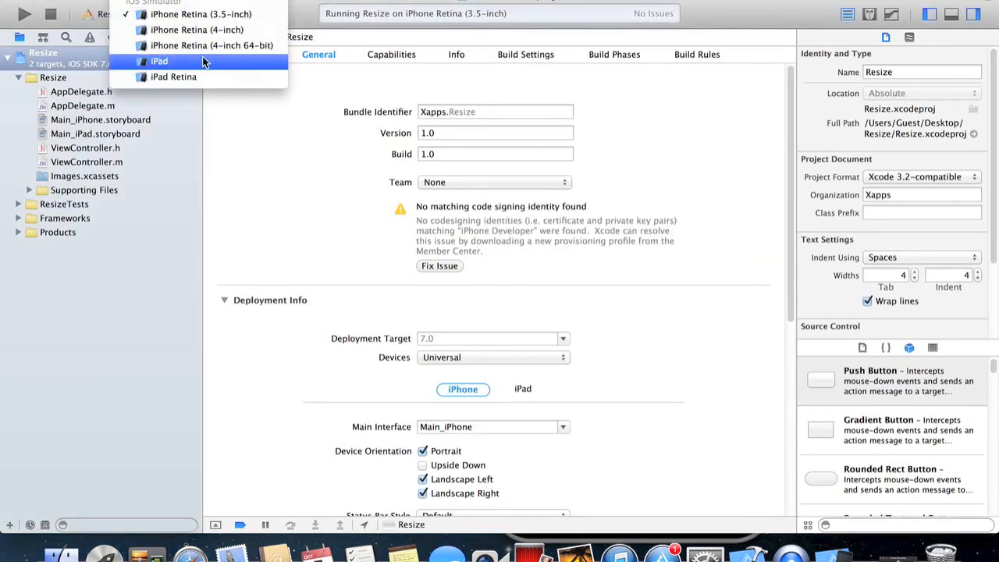
mouse_move(196, 29)
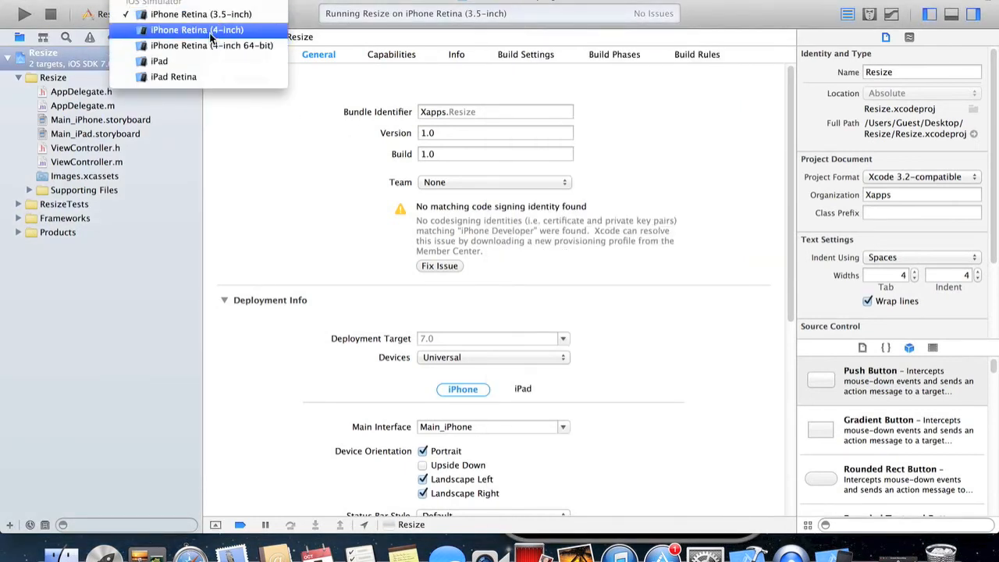
click(195, 30)
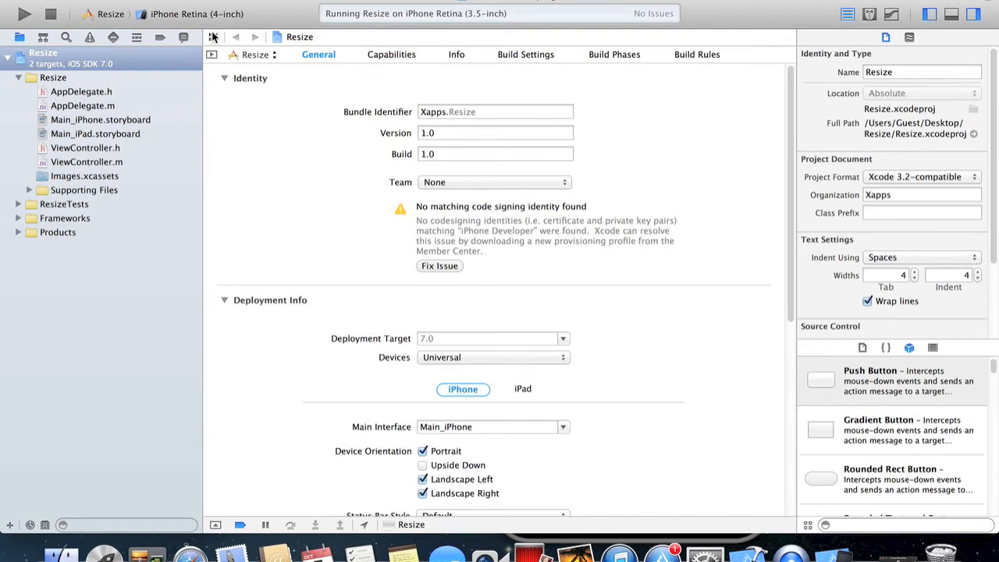
mouse_move(24, 14)
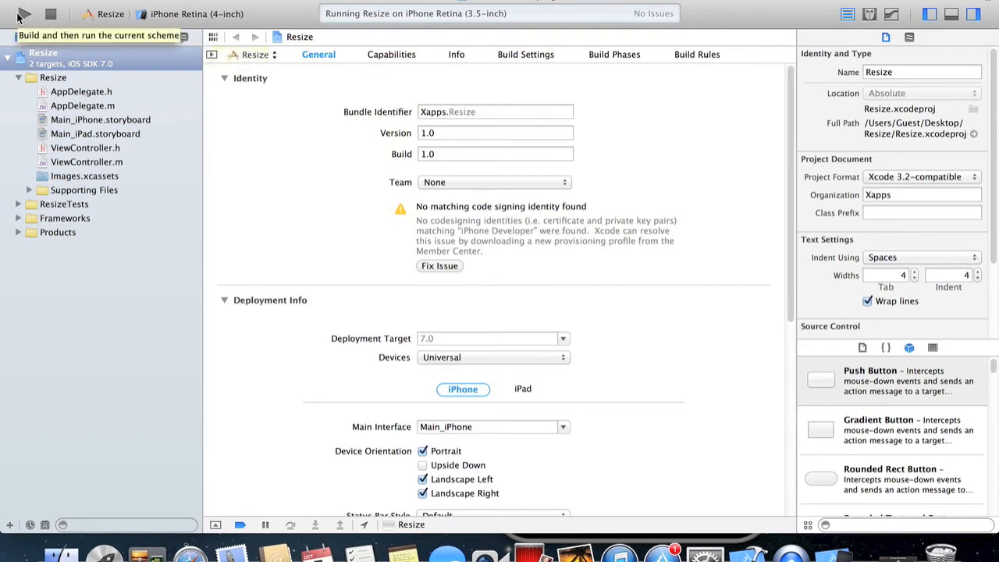
click(24, 14)
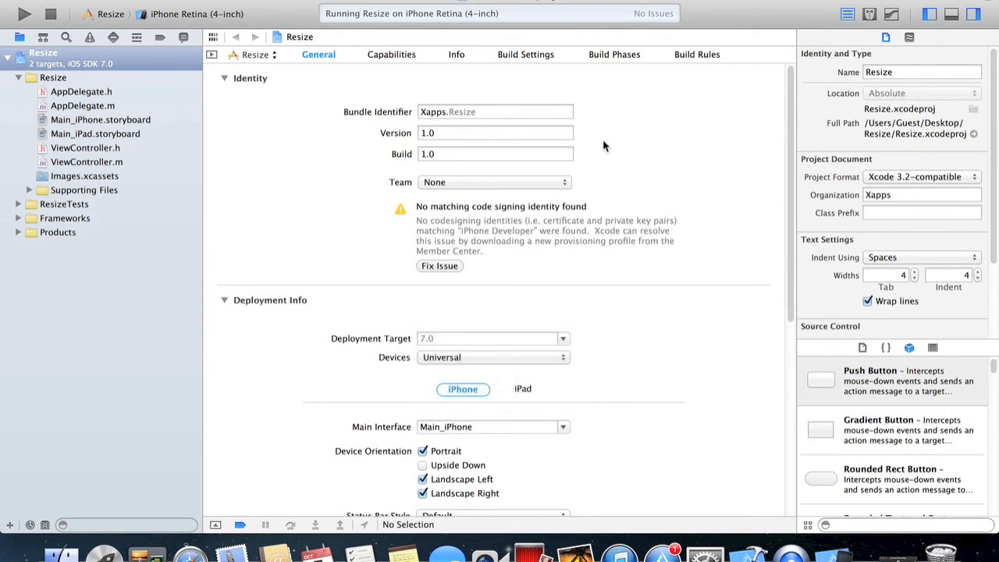
mouse_move(776, 336)
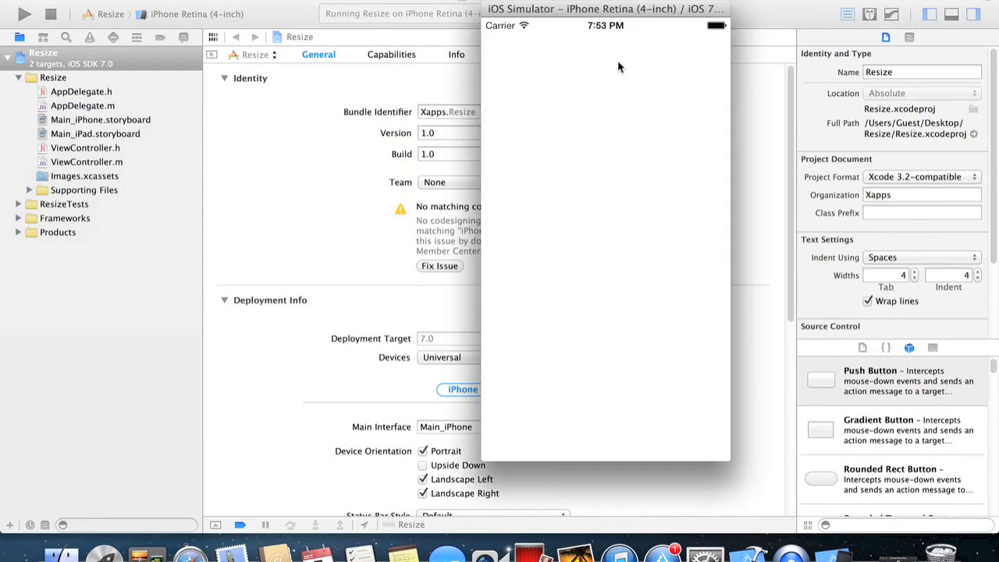
drag(605, 8, 605, 64)
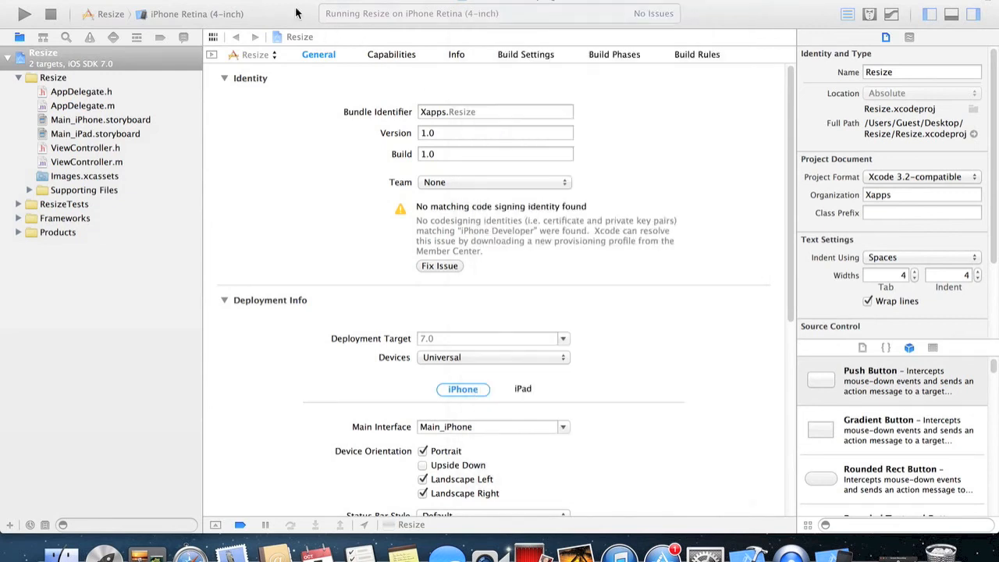
Run Resize on the iPad simulator and change its window scale smaller, then larger
click(195, 13)
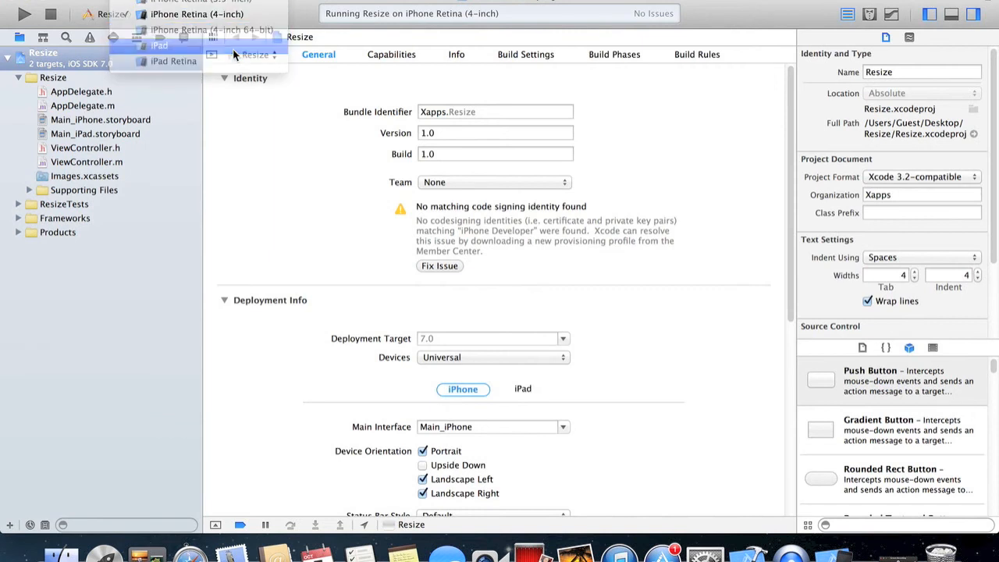
click(160, 45)
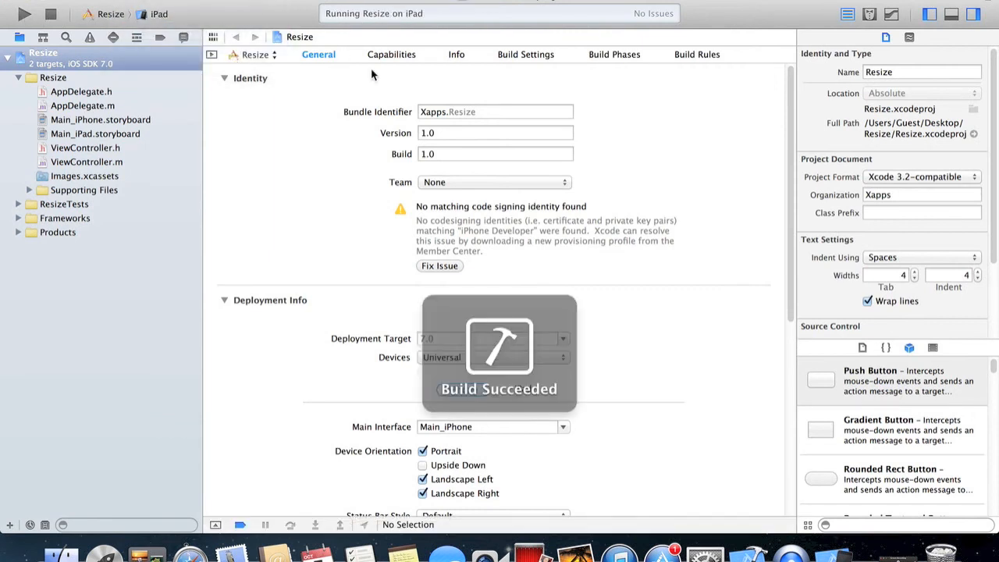
mouse_move(494, 310)
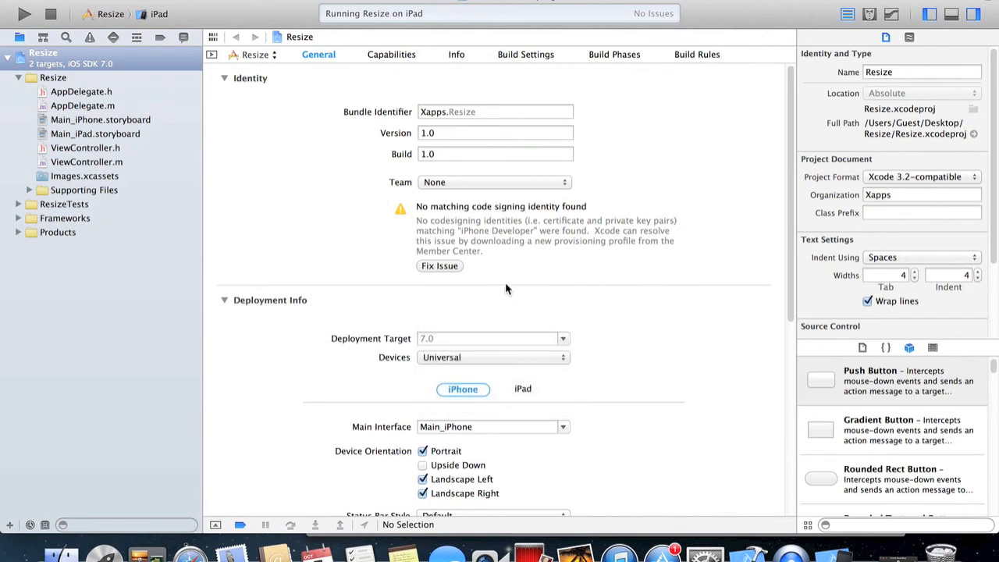
mouse_move(536, 282)
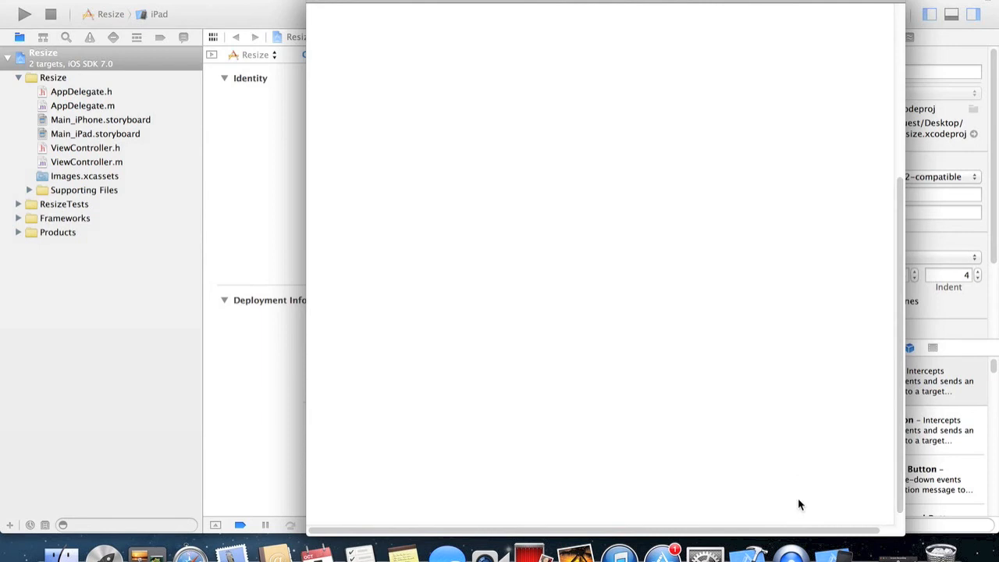
mouse_move(507, 206)
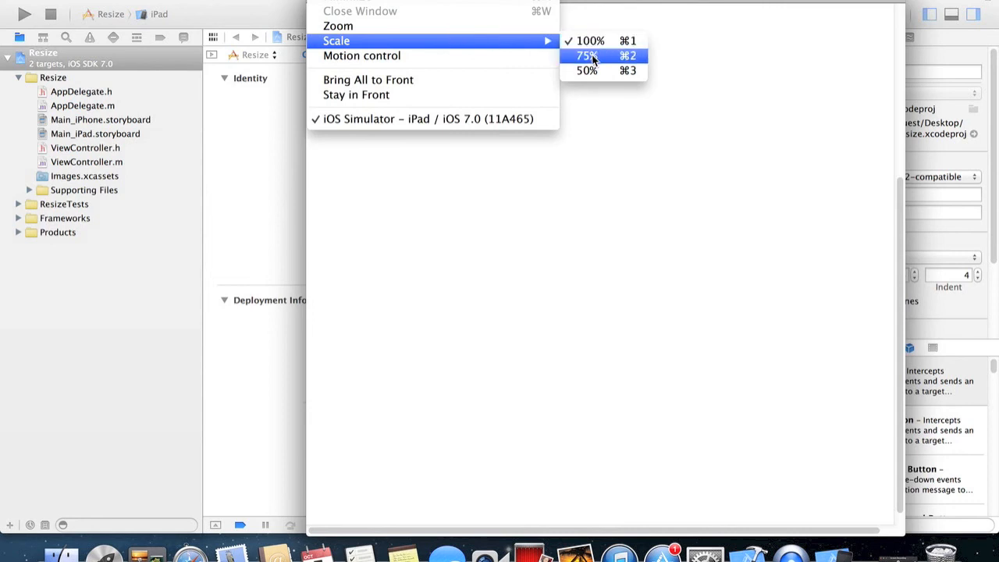
mouse_move(386, 41)
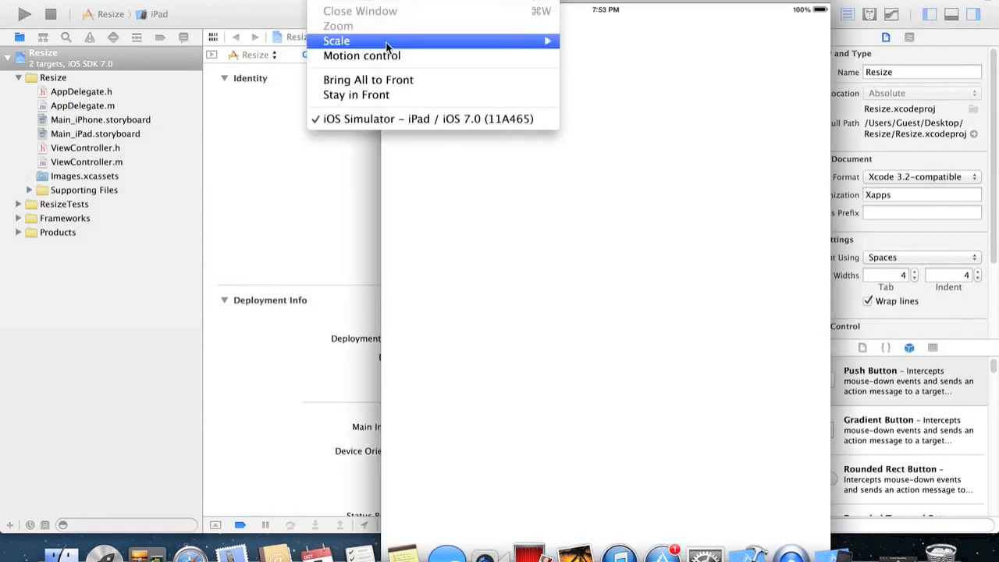
click(429, 119)
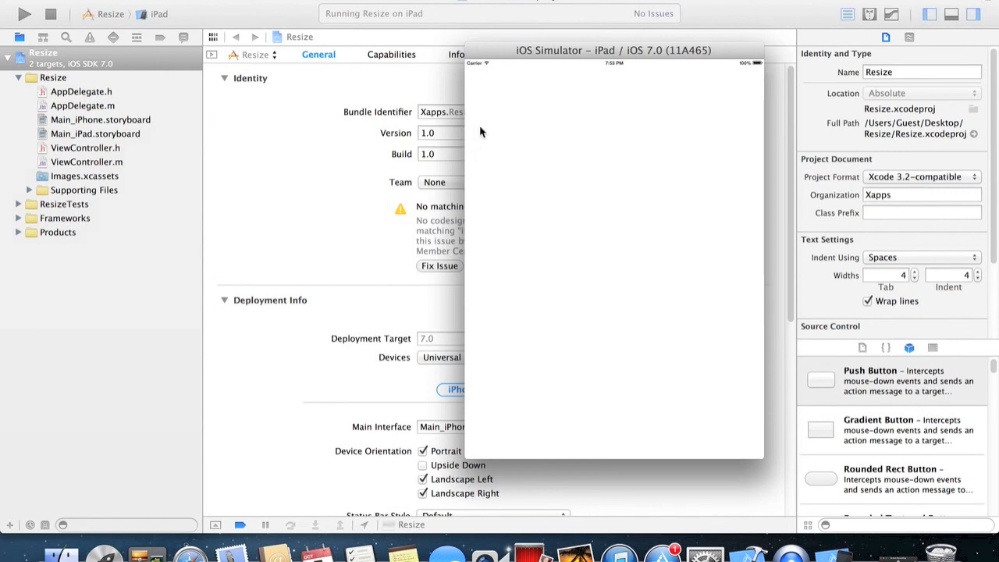
mouse_move(492, 129)
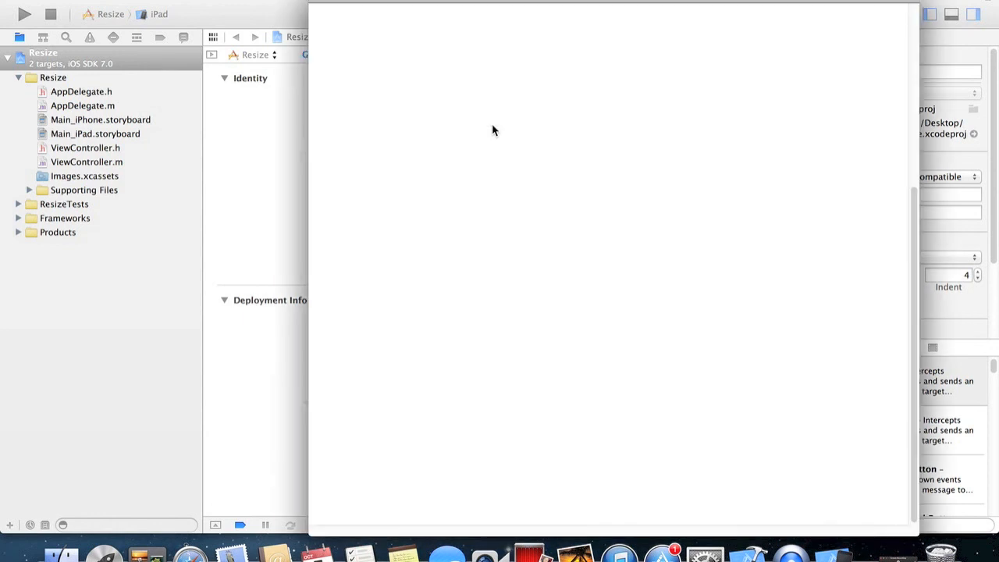
click(24, 14)
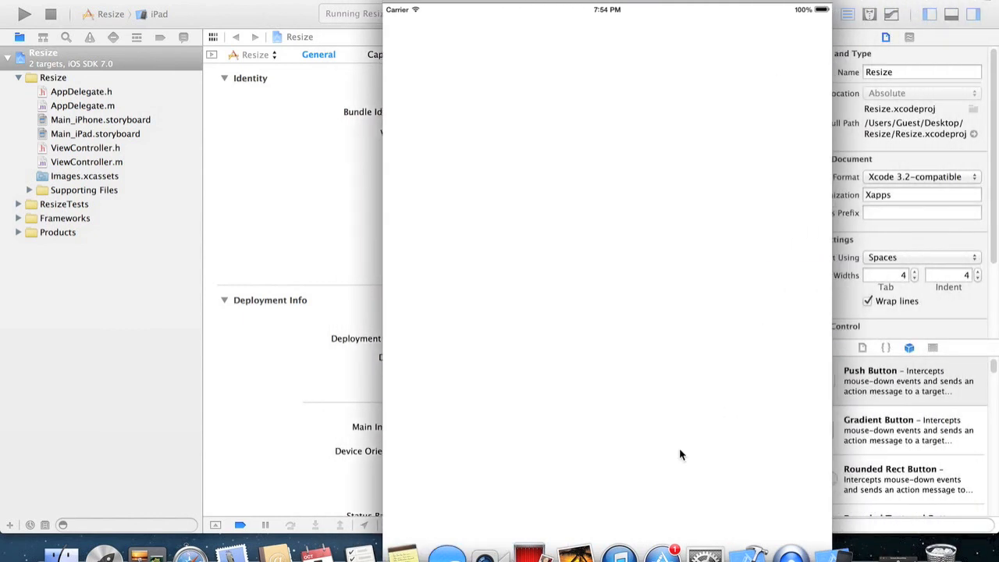
mouse_move(740, 8)
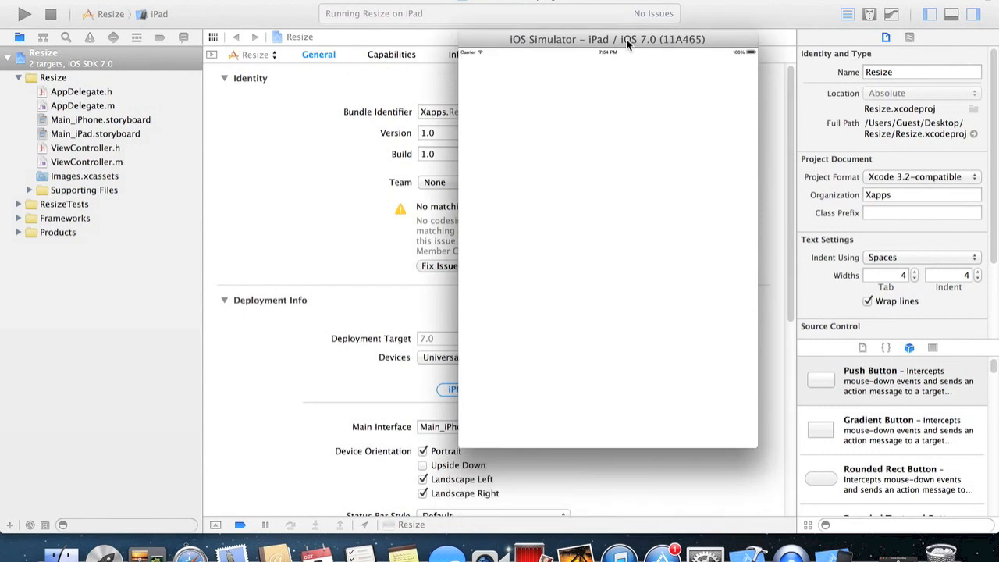
mouse_move(581, 188)
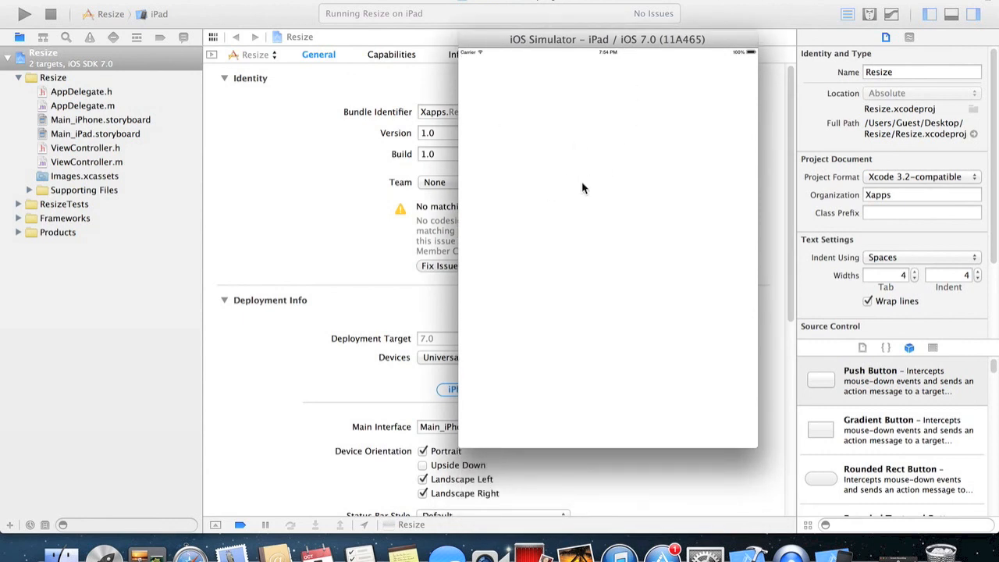
mouse_move(615, 38)
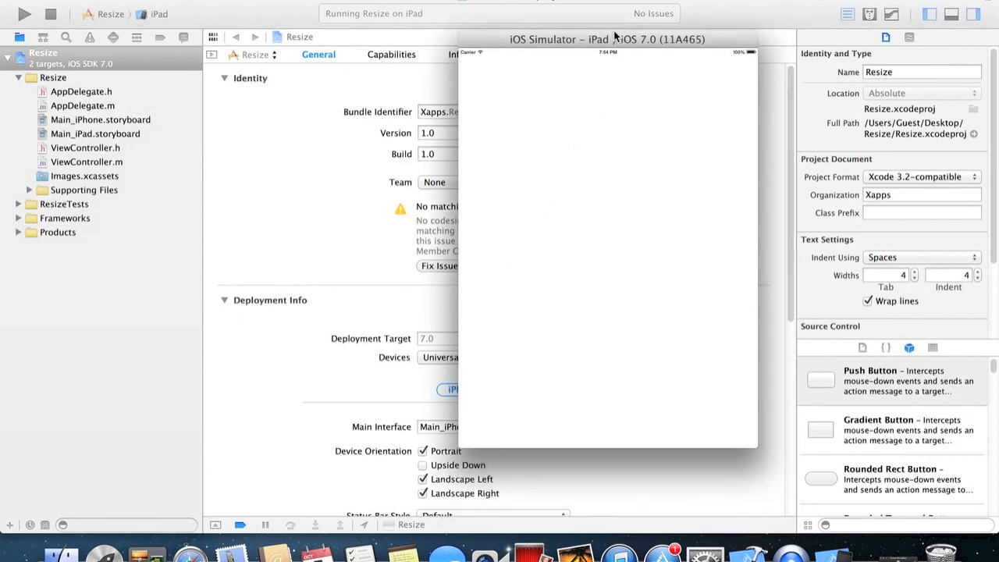
mouse_move(637, 277)
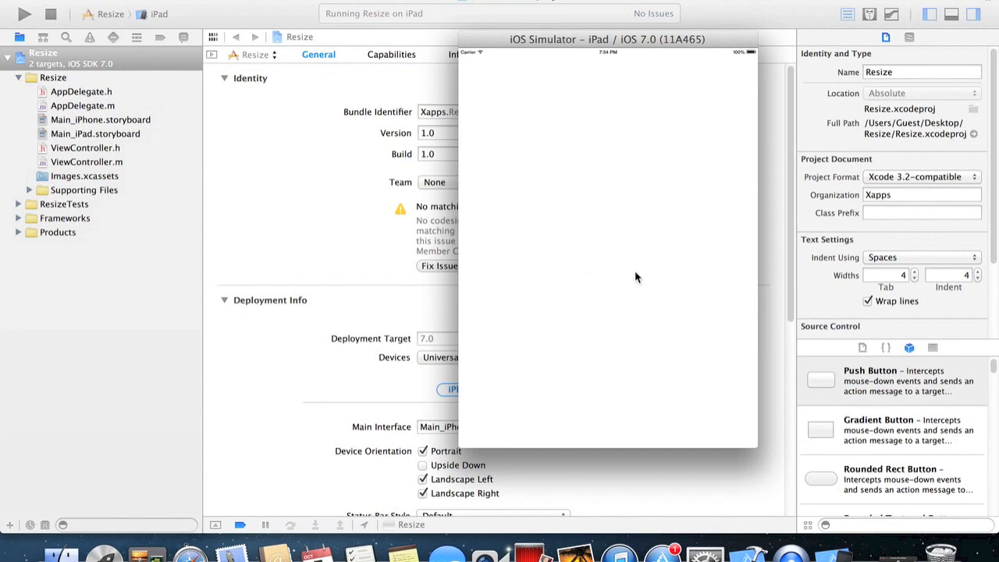
mouse_move(602, 226)
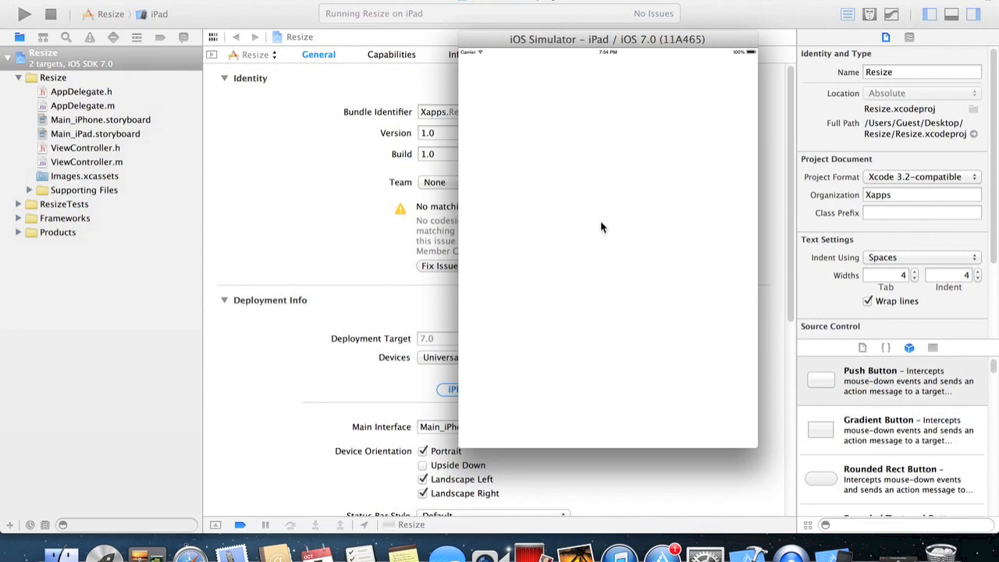